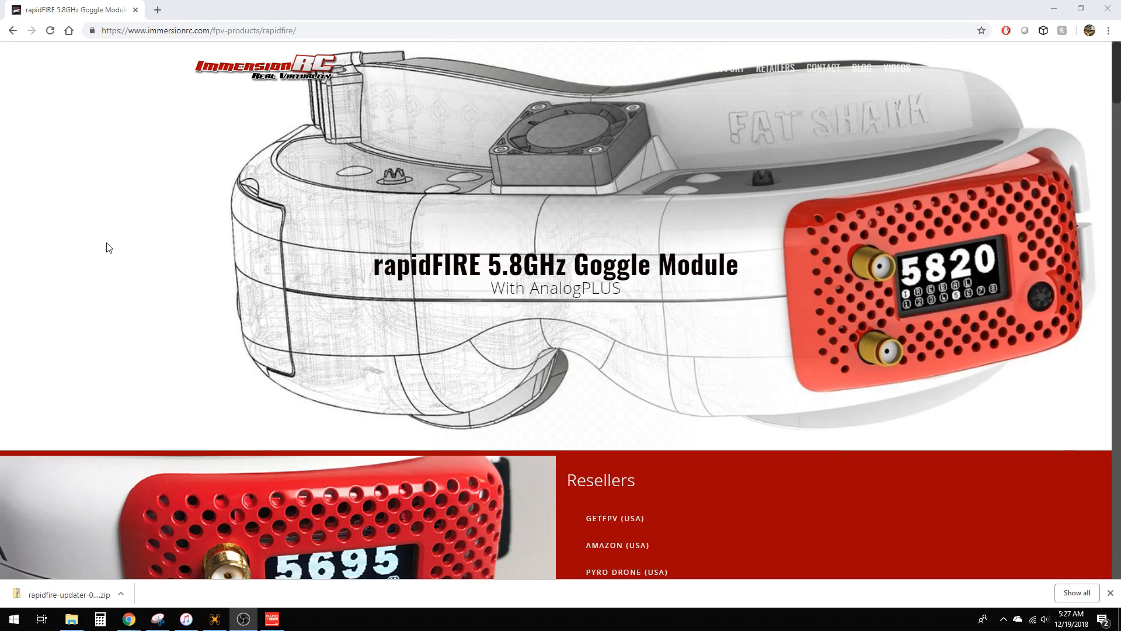
mouse_move(869, 317)
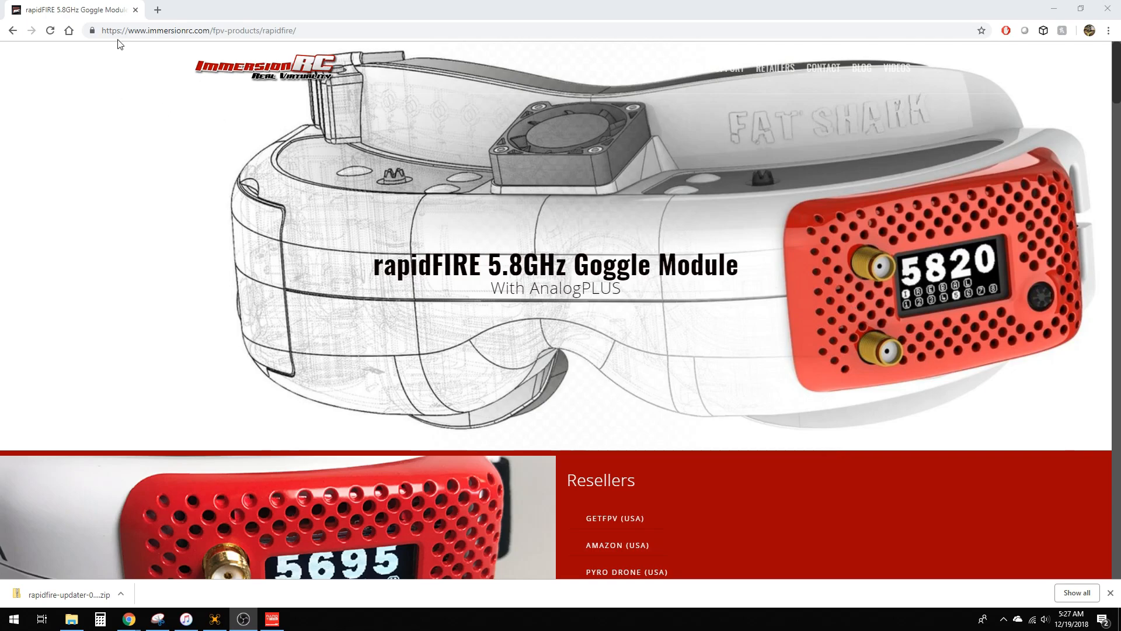
mouse_move(123, 54)
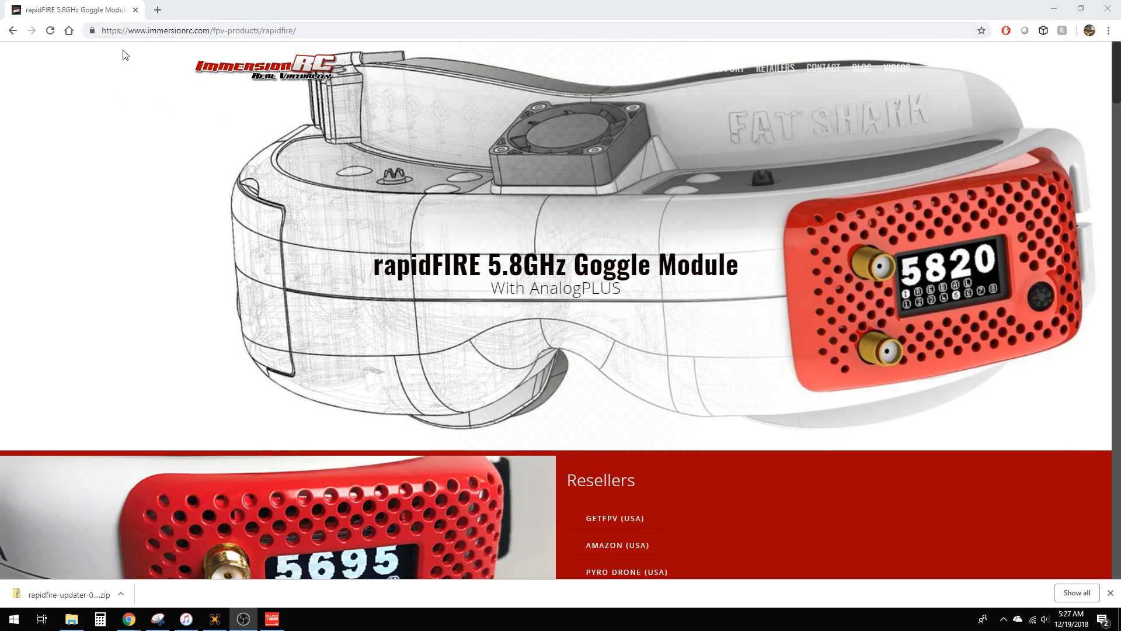
Step: Scroll to Specifications & Support Files and show Firmware/Downloads listing RapidFireUpdater v0.1.3
scroll(down, 3)
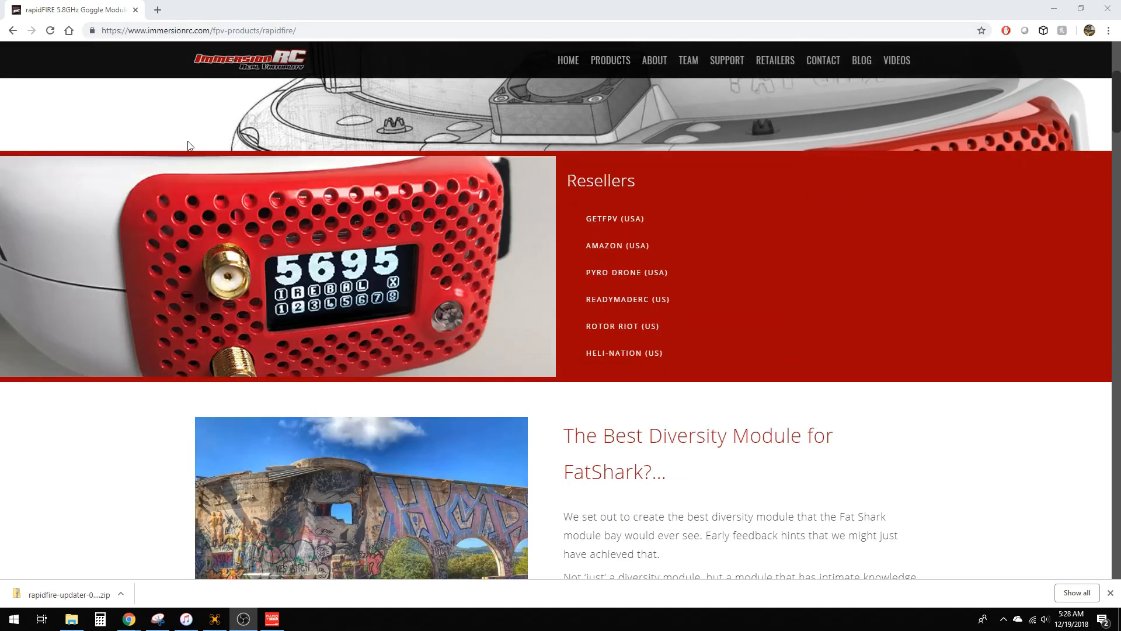
scroll(down, 3)
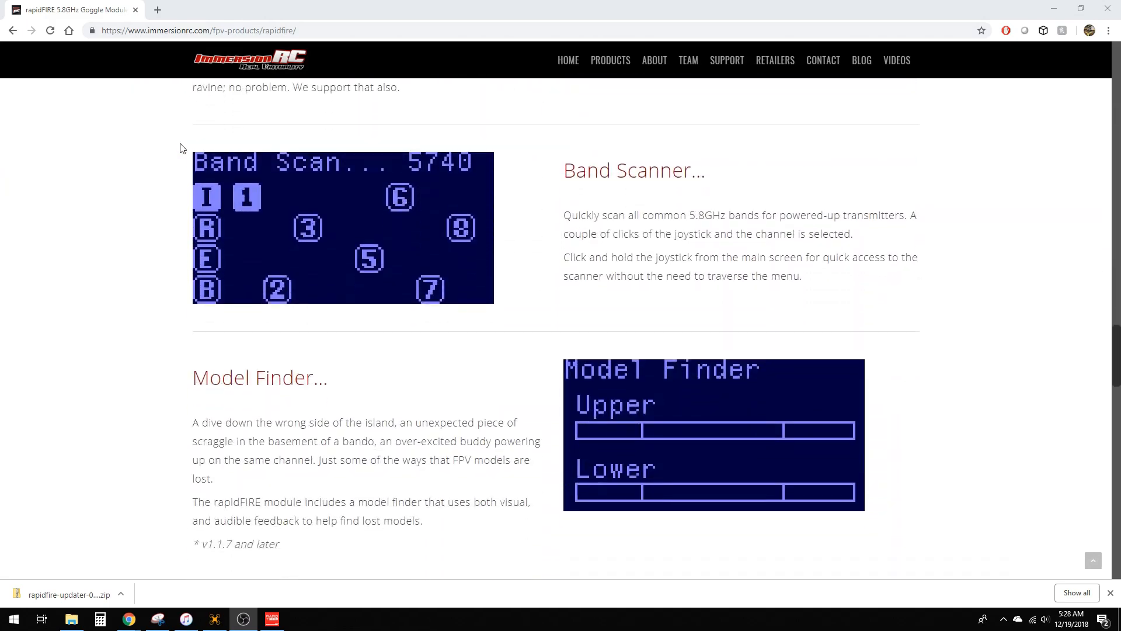
scroll(down, 3)
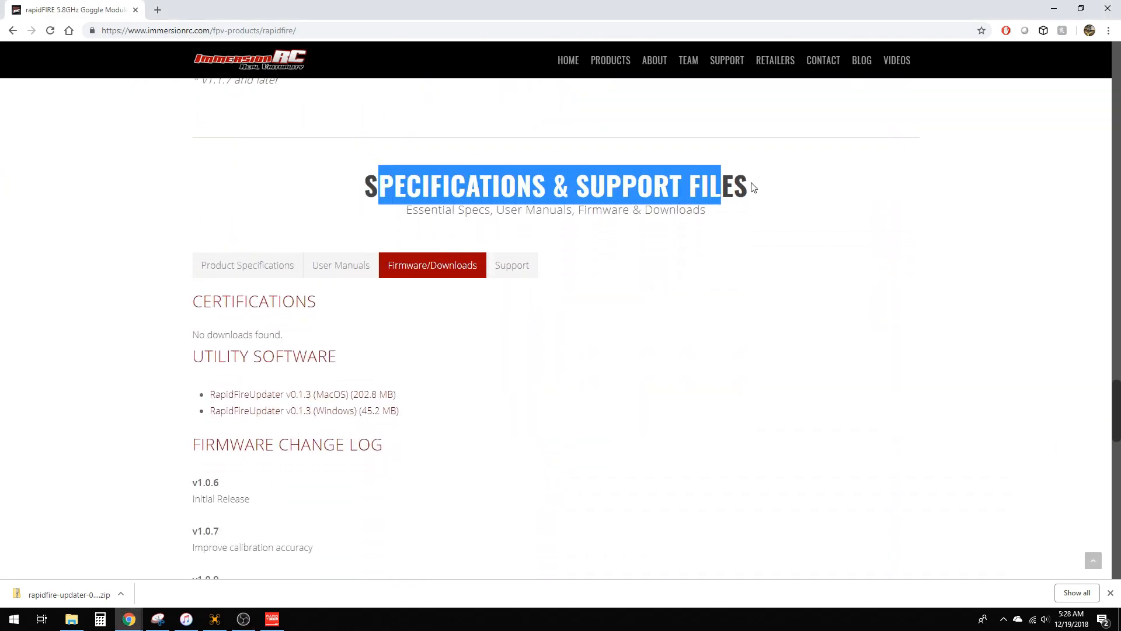
click(247, 265)
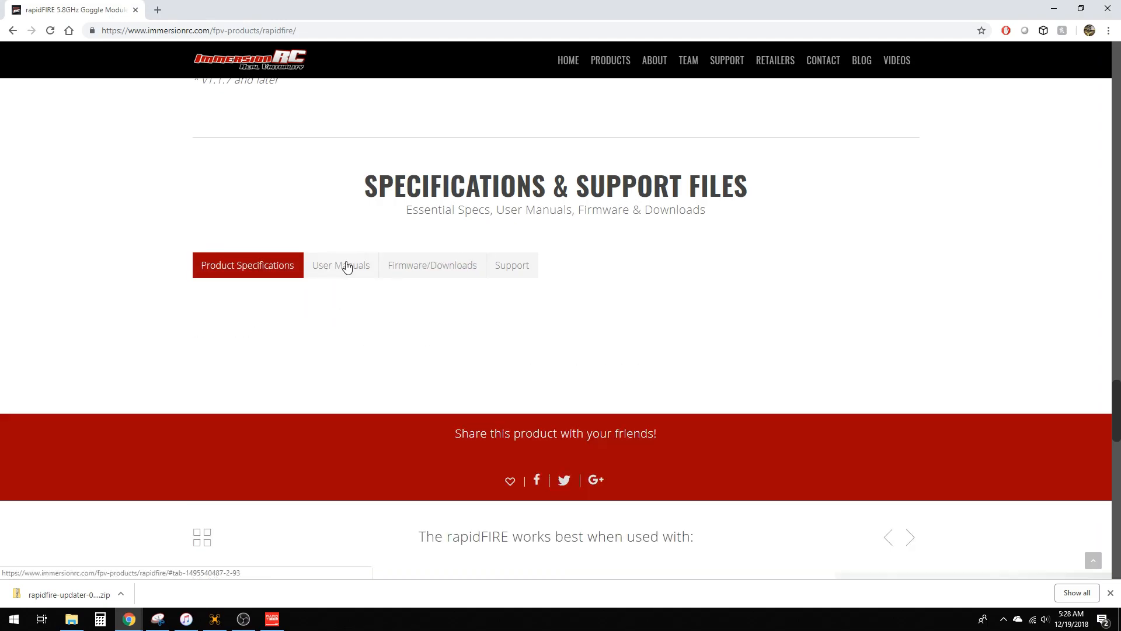
click(432, 265)
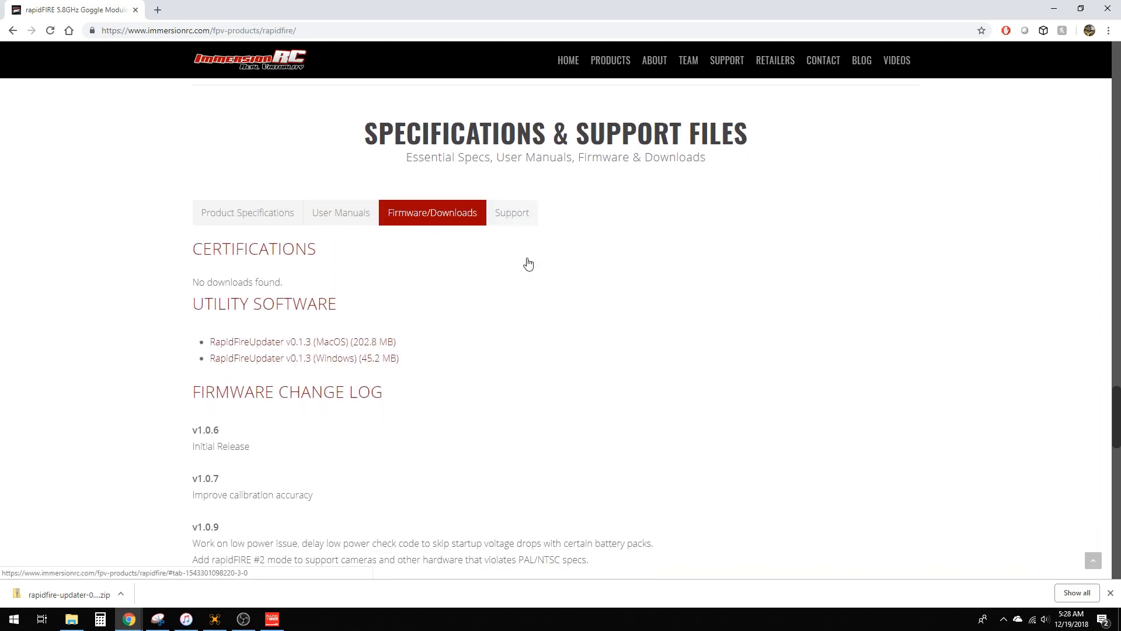
scroll(down, 3)
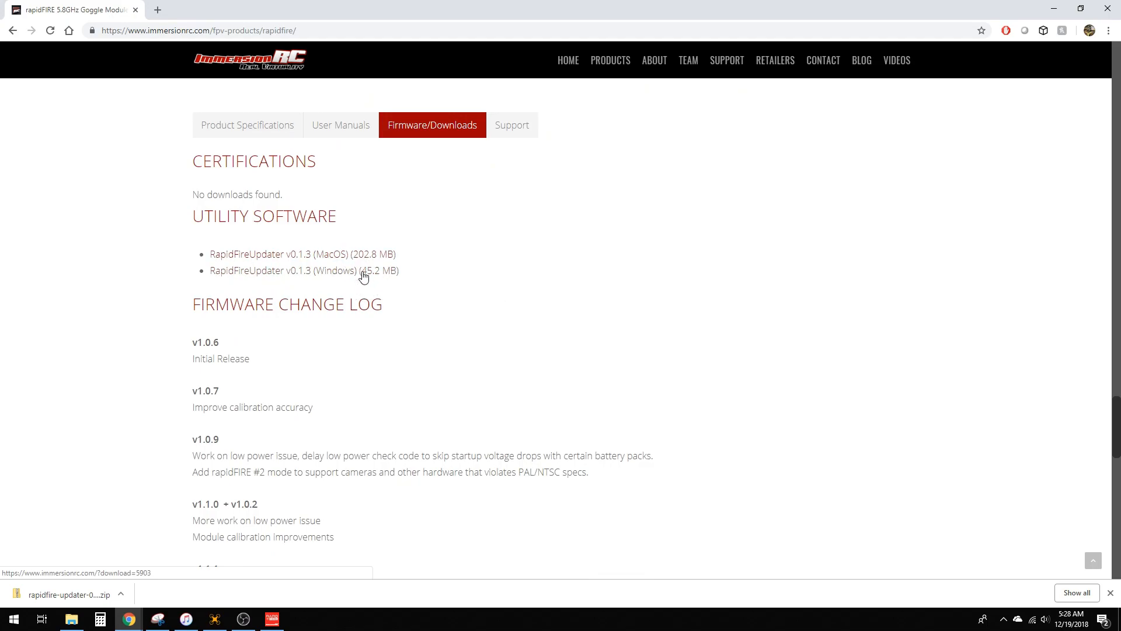
mouse_move(318, 286)
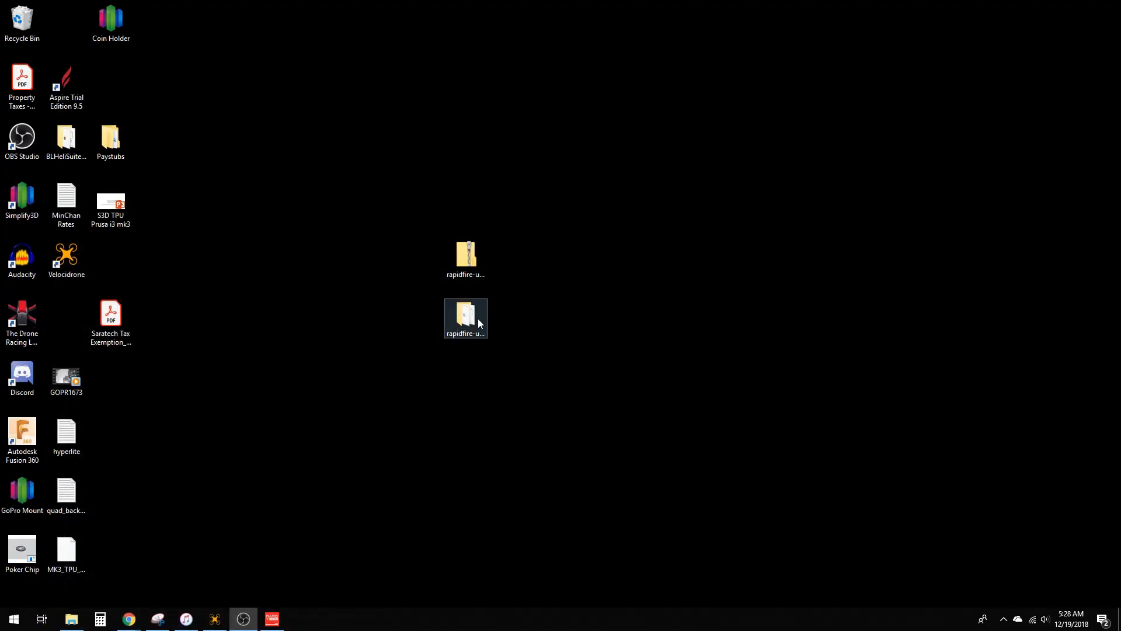
Step: Open the extracted rapidfire-updater folder showing the win-x86 Setup and Release_Notes
double_click(466, 313)
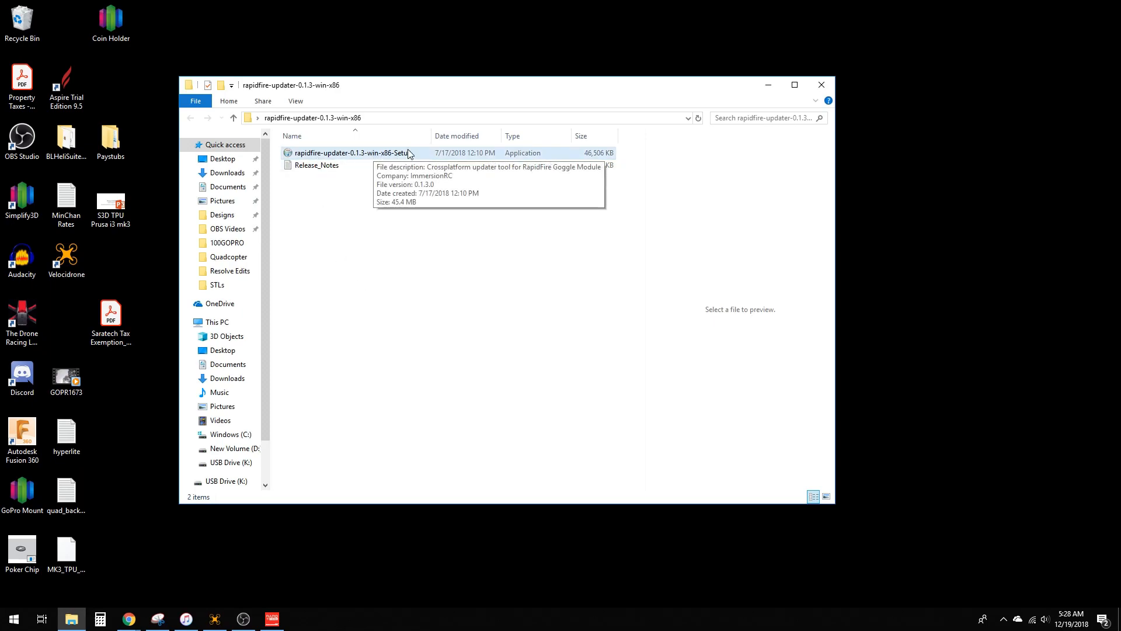
mouse_move(430, 152)
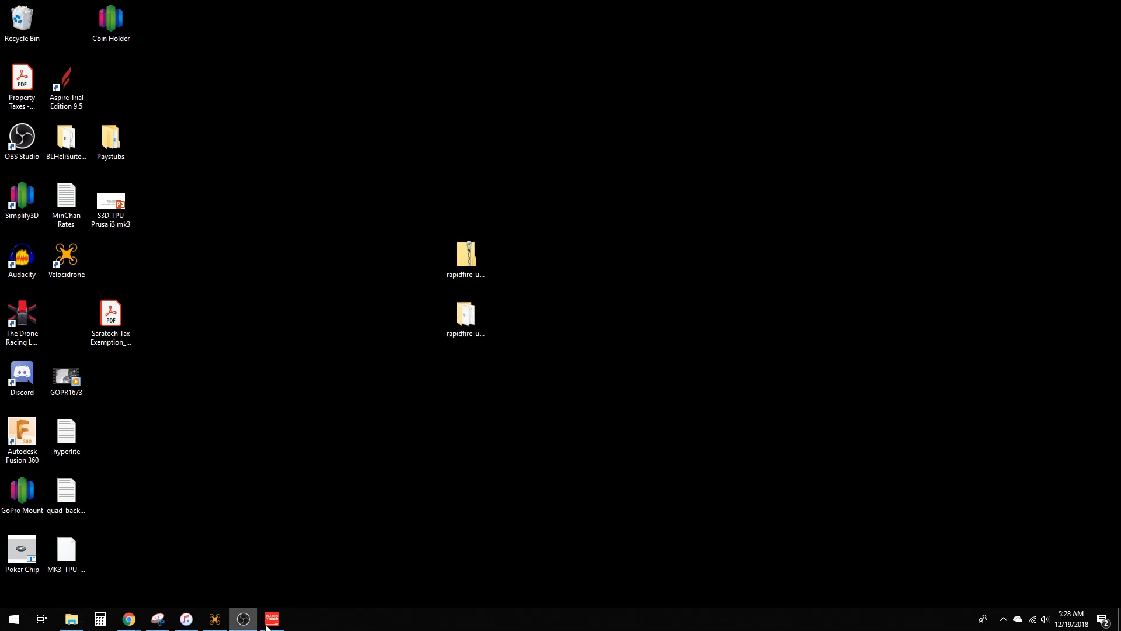
click(271, 619)
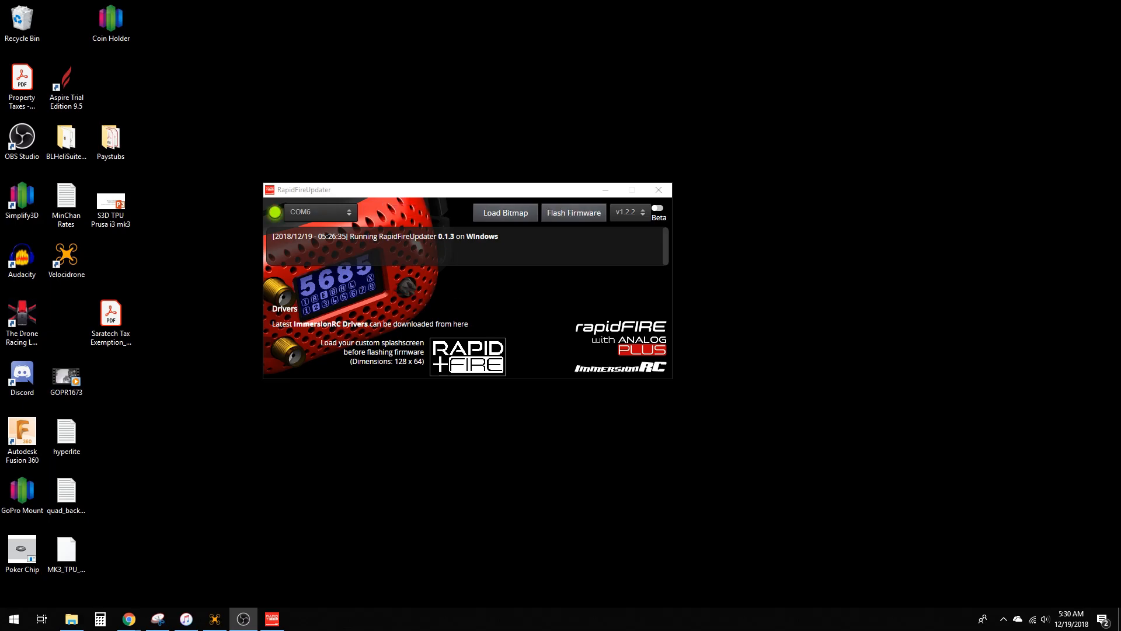
mouse_move(391, 224)
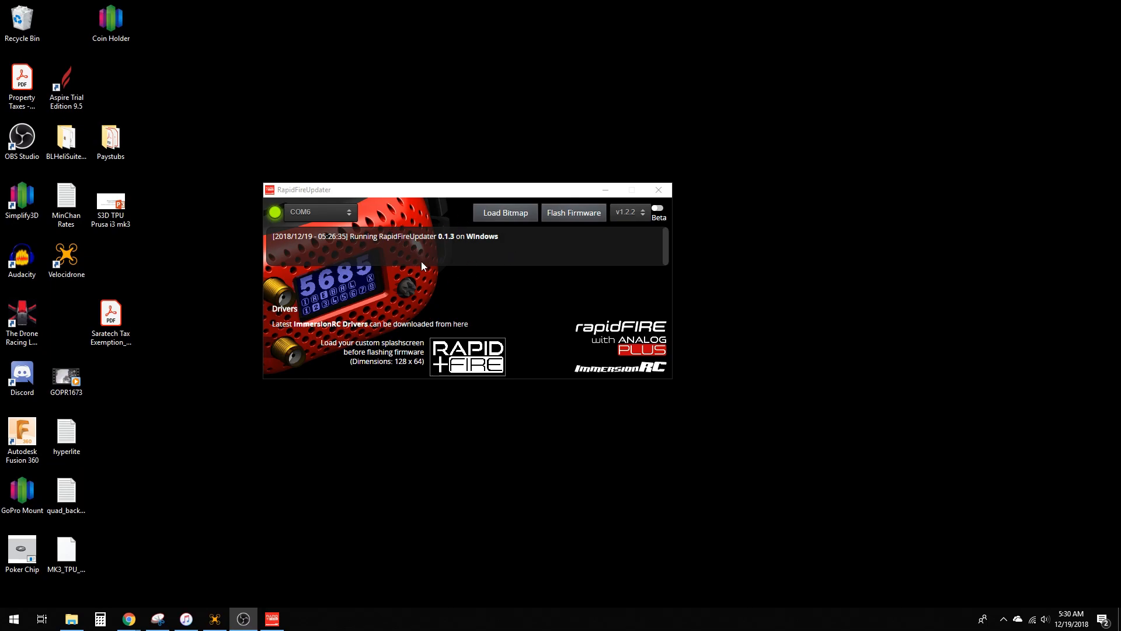
mouse_move(371, 245)
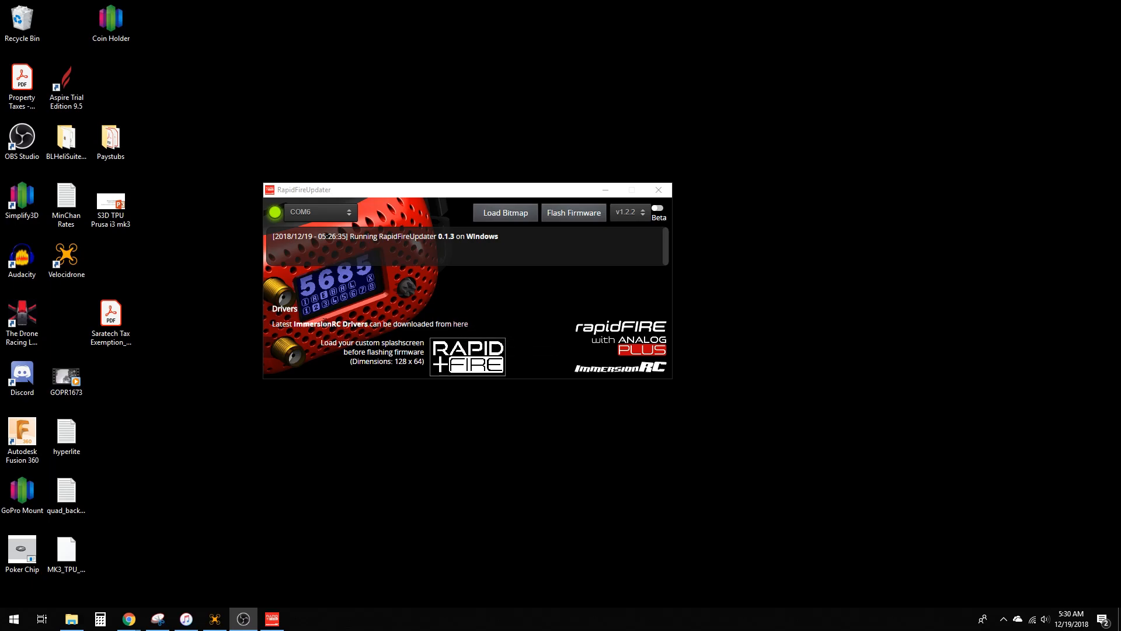
mouse_move(459, 325)
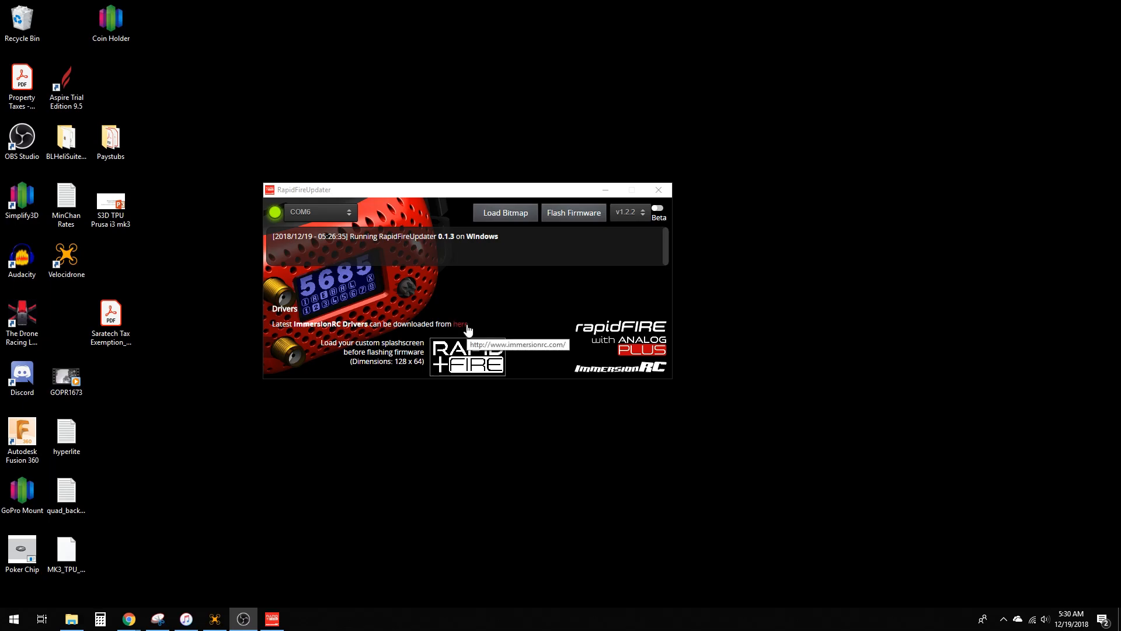
mouse_move(477, 259)
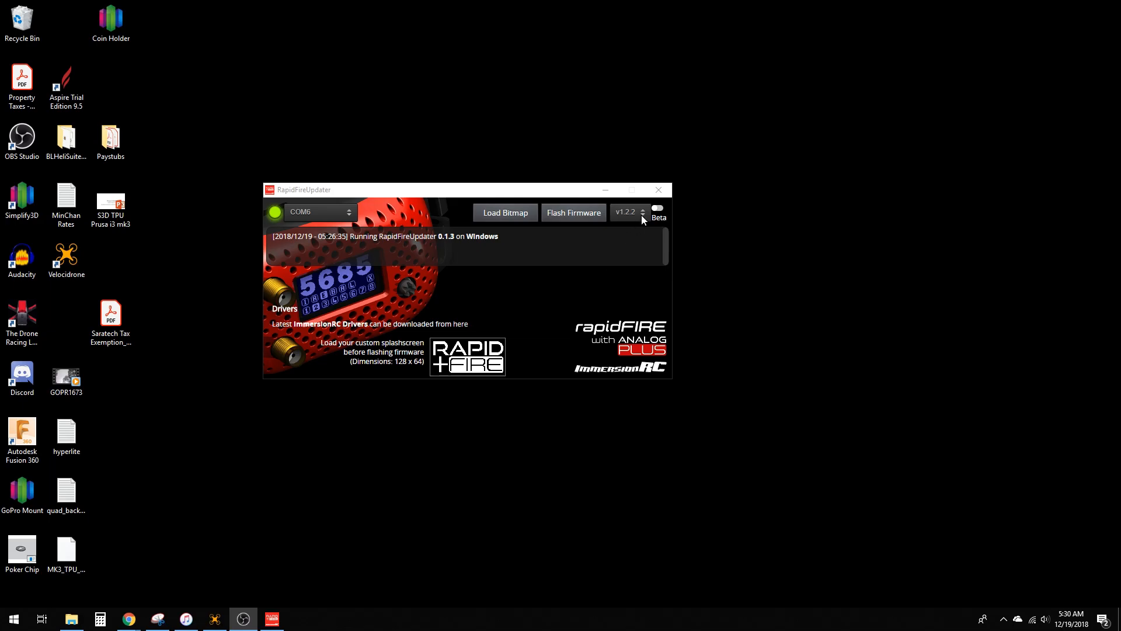
Step: Check which firmware versions the RapidFireUpdater version spinner offers
click(627, 212)
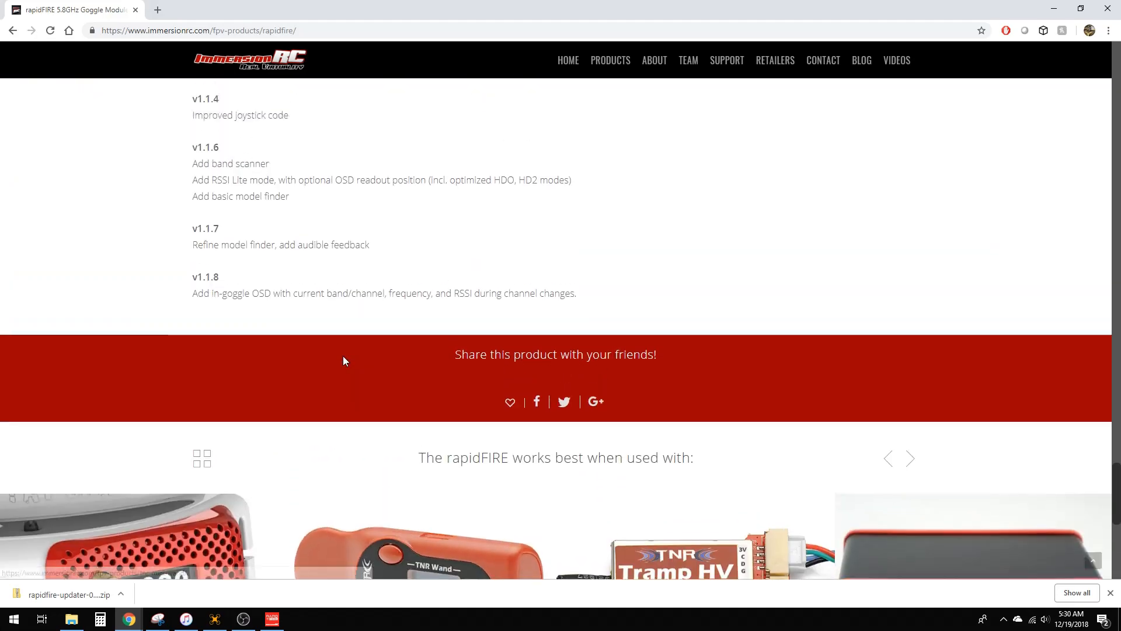
Step: Scroll back up through the rapidFIRE firmware change log in Chrome
scroll(up, 3)
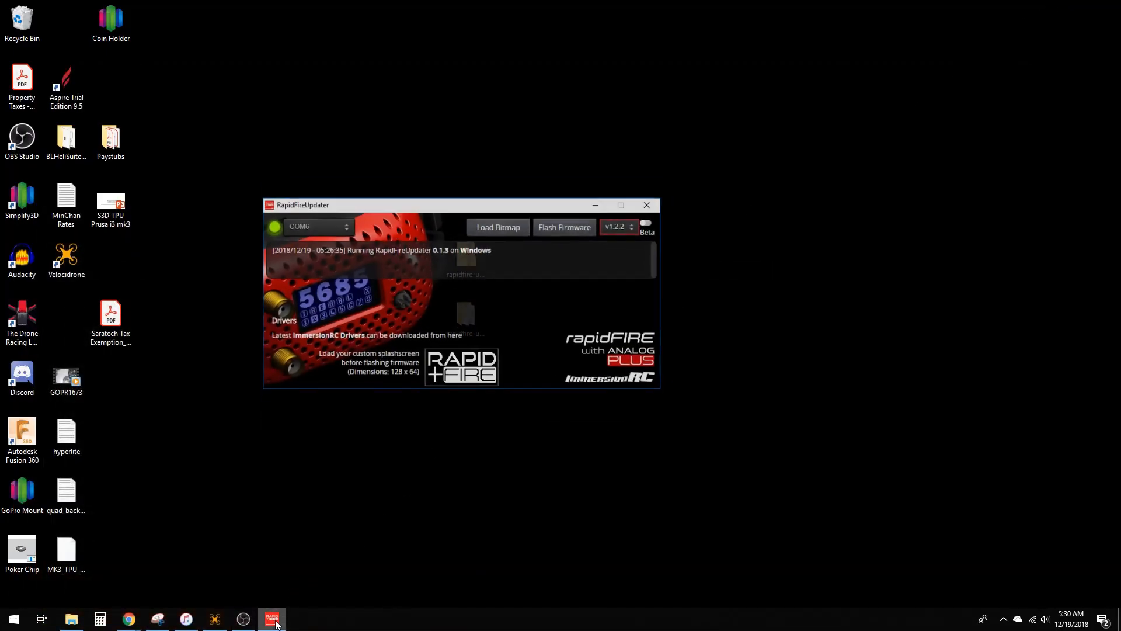
Step: Keep firmware v1.2.2 selected, briefly enabling then disabling Beta versions
click(616, 226)
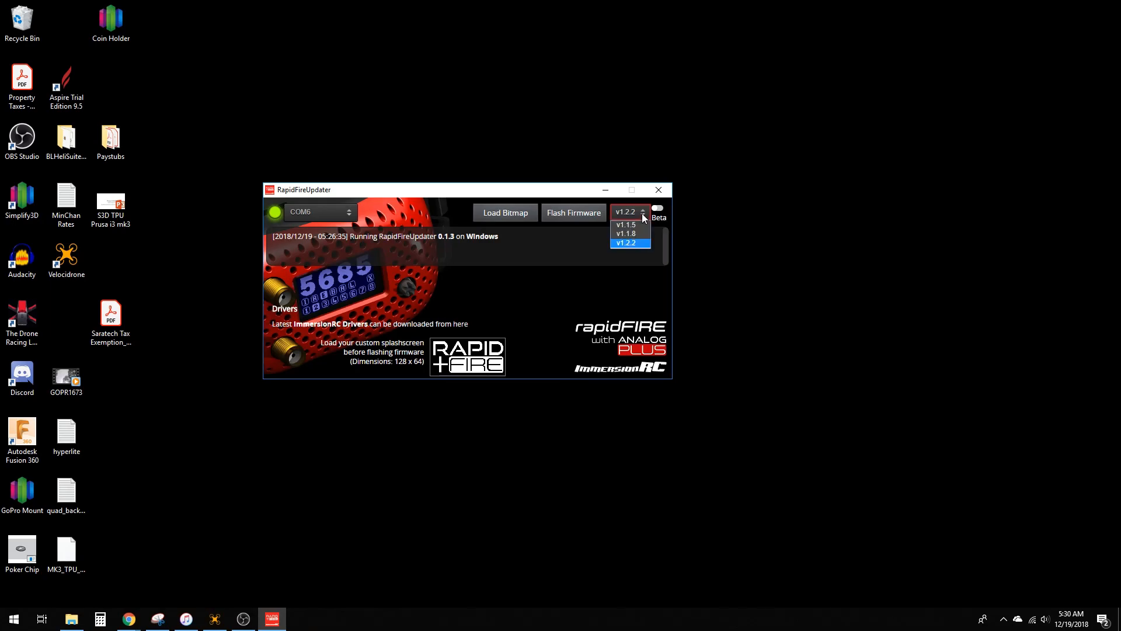
click(626, 243)
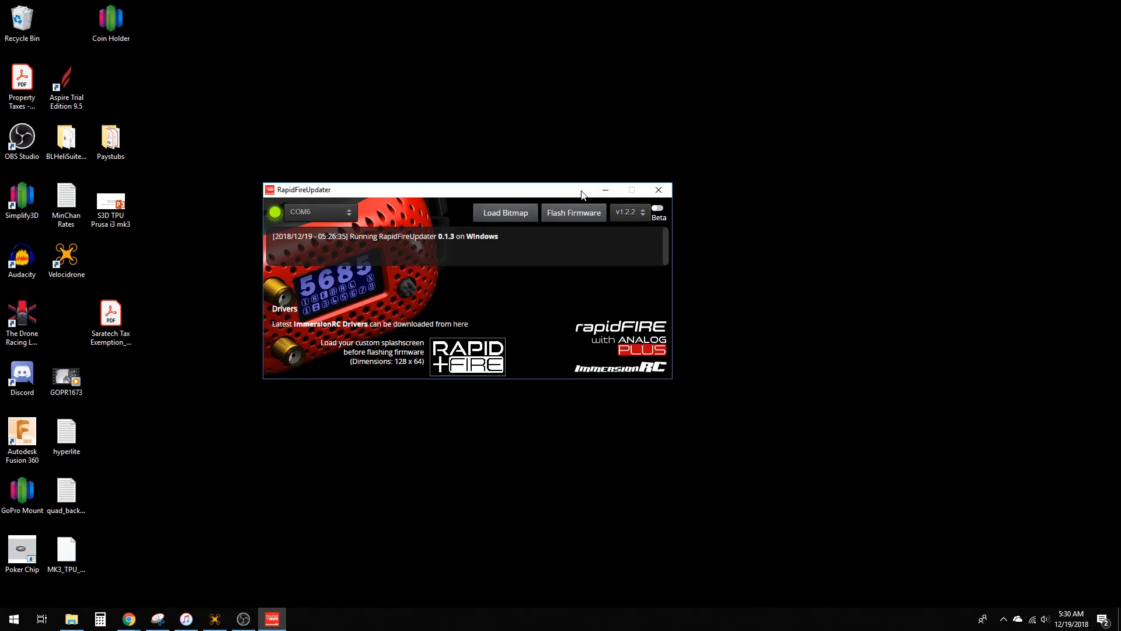
click(656, 208)
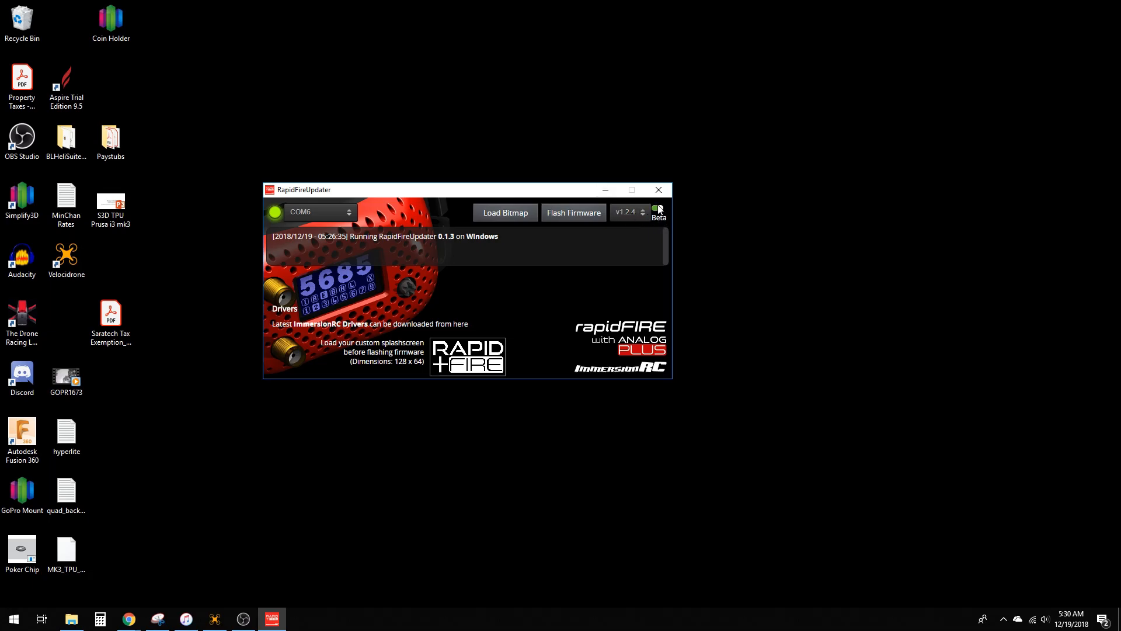
click(656, 208)
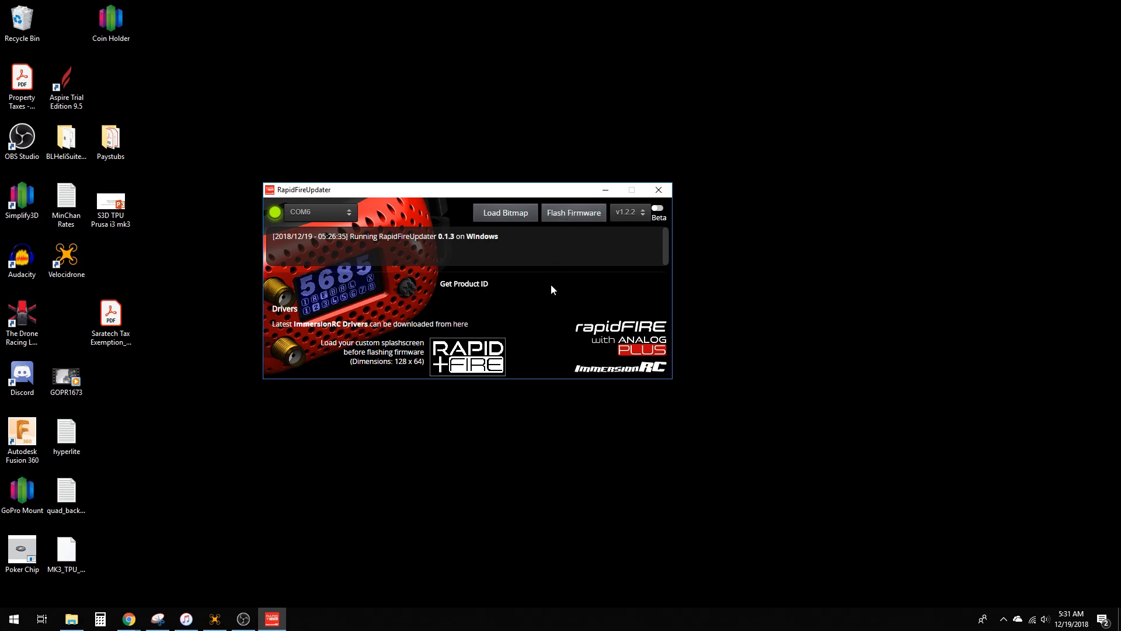
Step: Flash v1.2.2 until the log reports 'RapidFire Upgrade Completed'
click(573, 212)
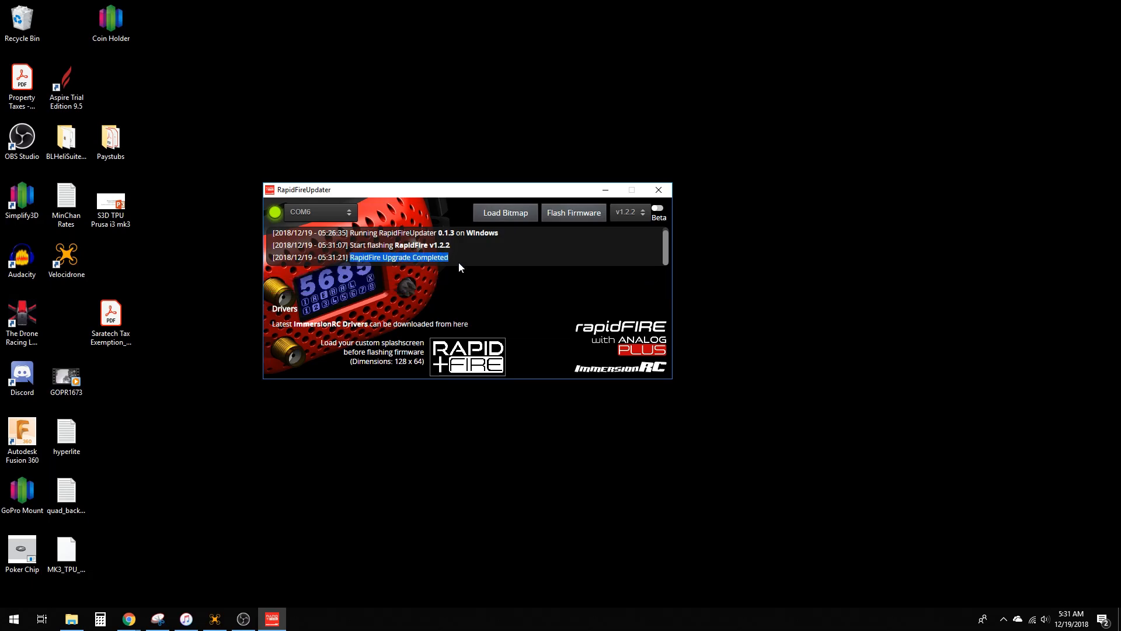
mouse_move(541, 397)
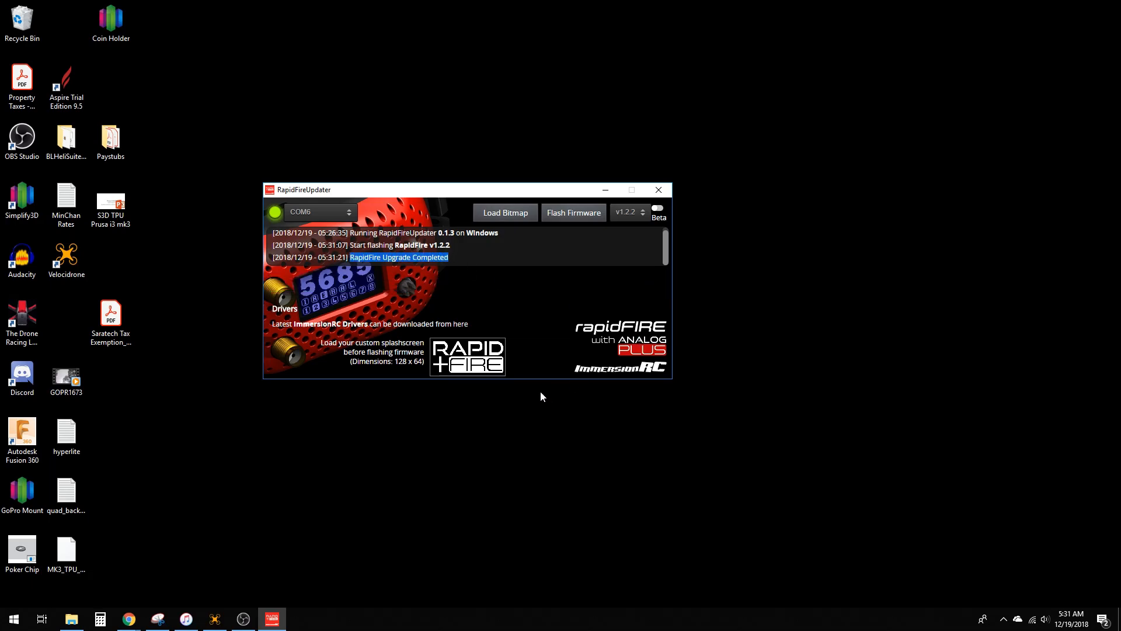
click(319, 212)
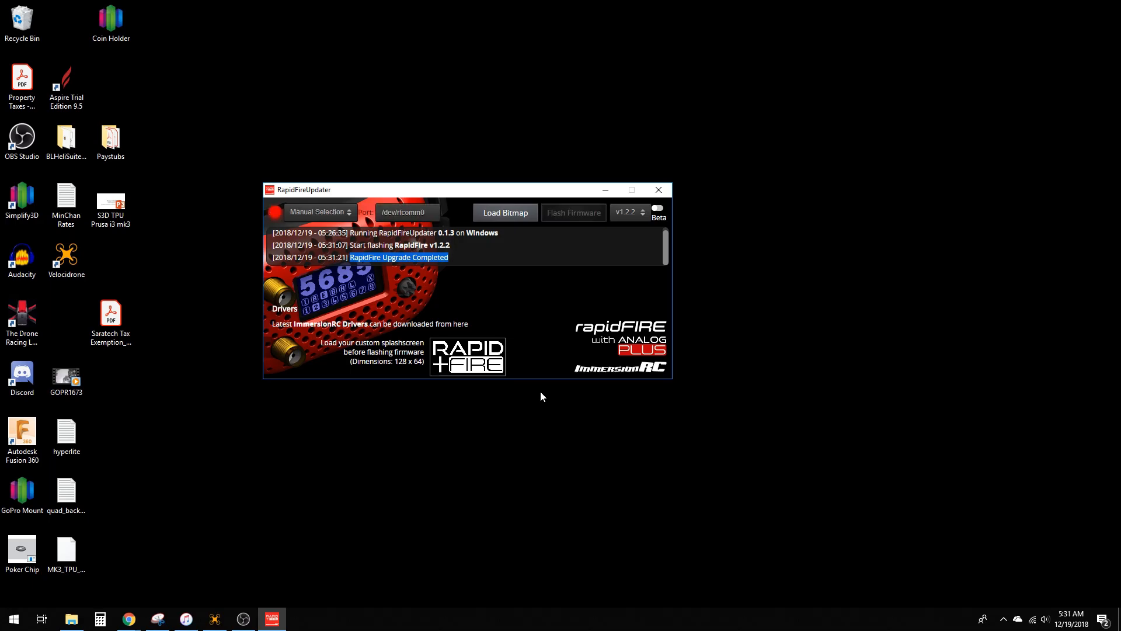